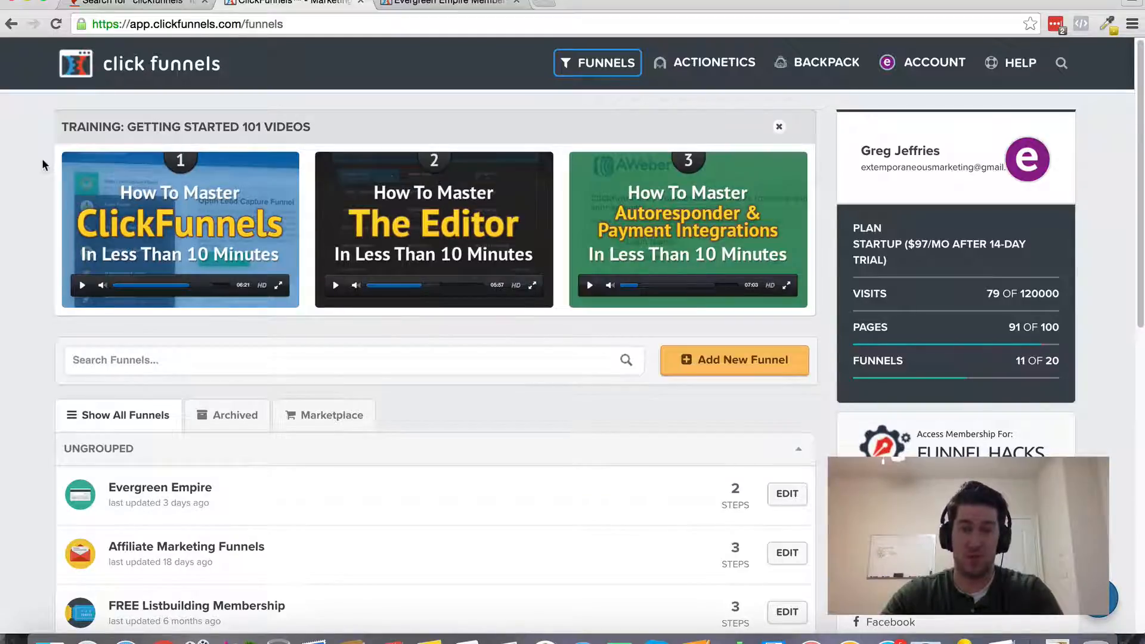
mouse_move(218, 62)
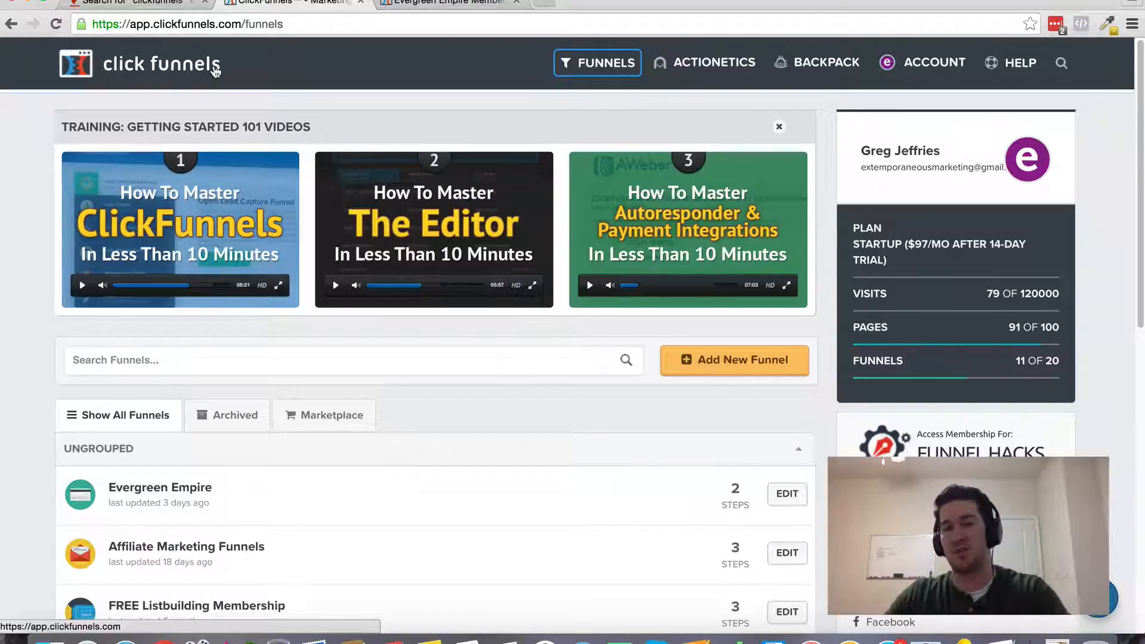
mouse_move(295, 64)
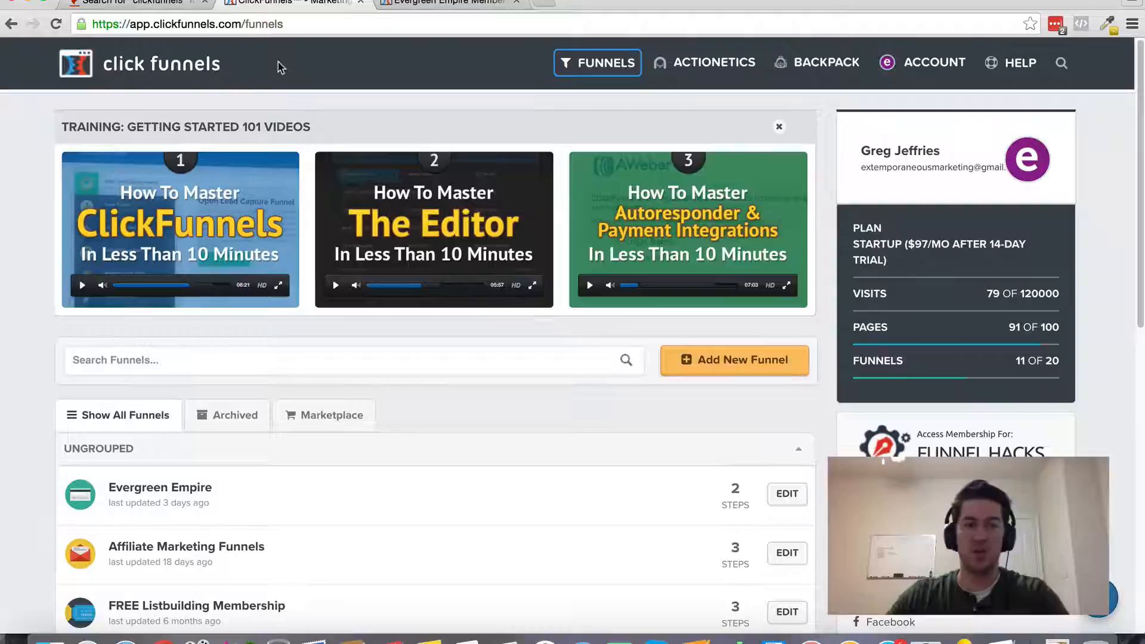
Step: Open the Affiliate Marketing Funnels funnel and display its Settings page with the name, domain and path fields
scroll("down", 3)
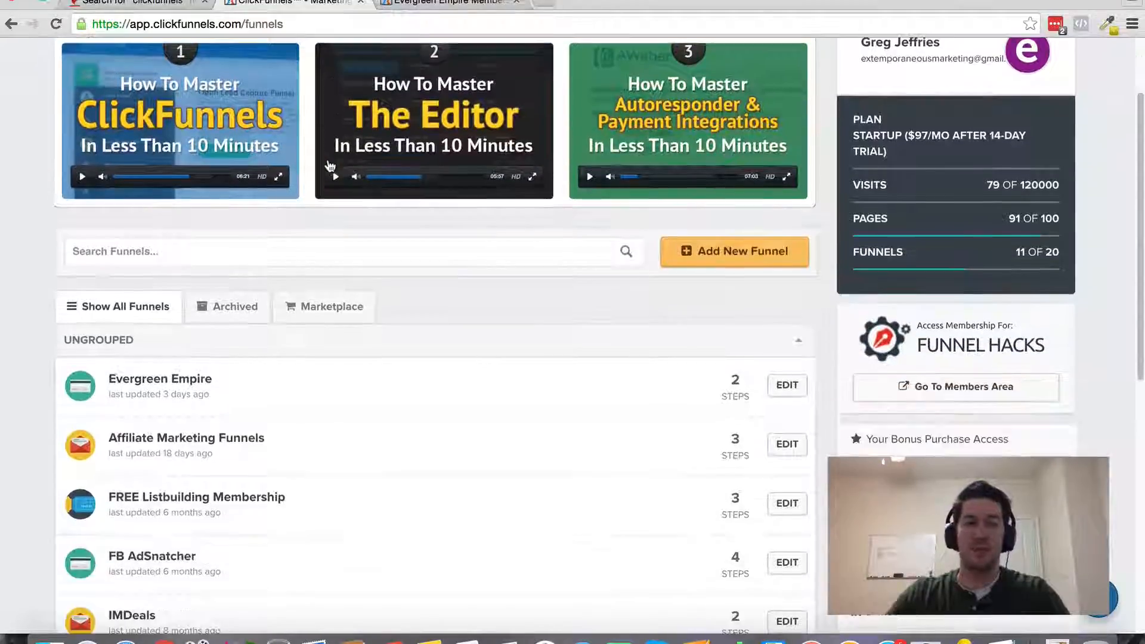
scroll("down", 3)
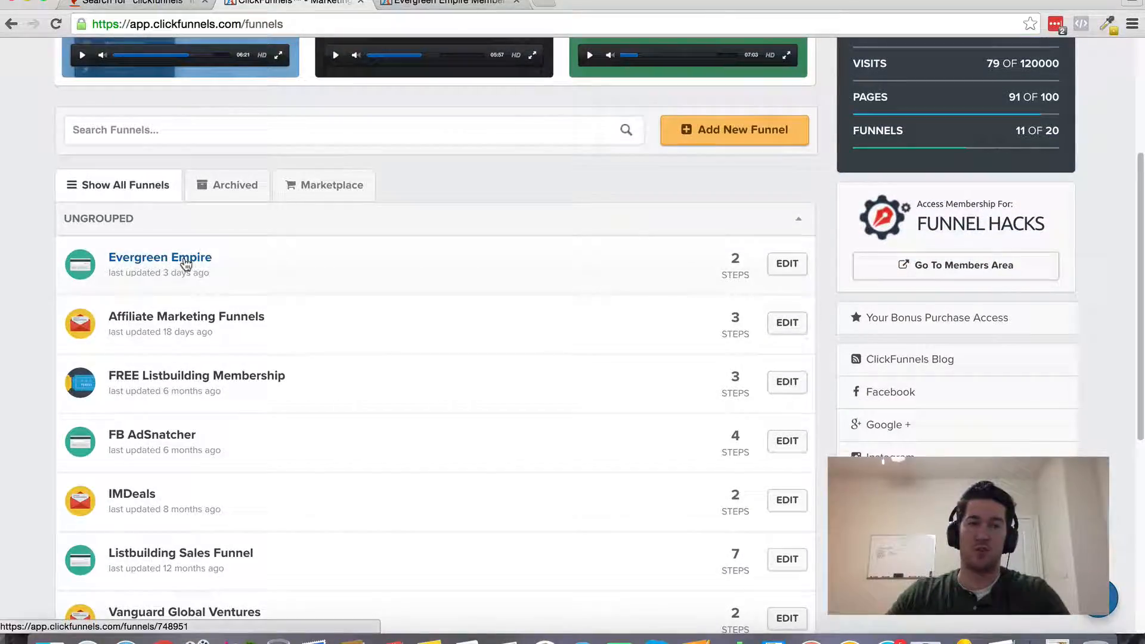
mouse_move(254, 358)
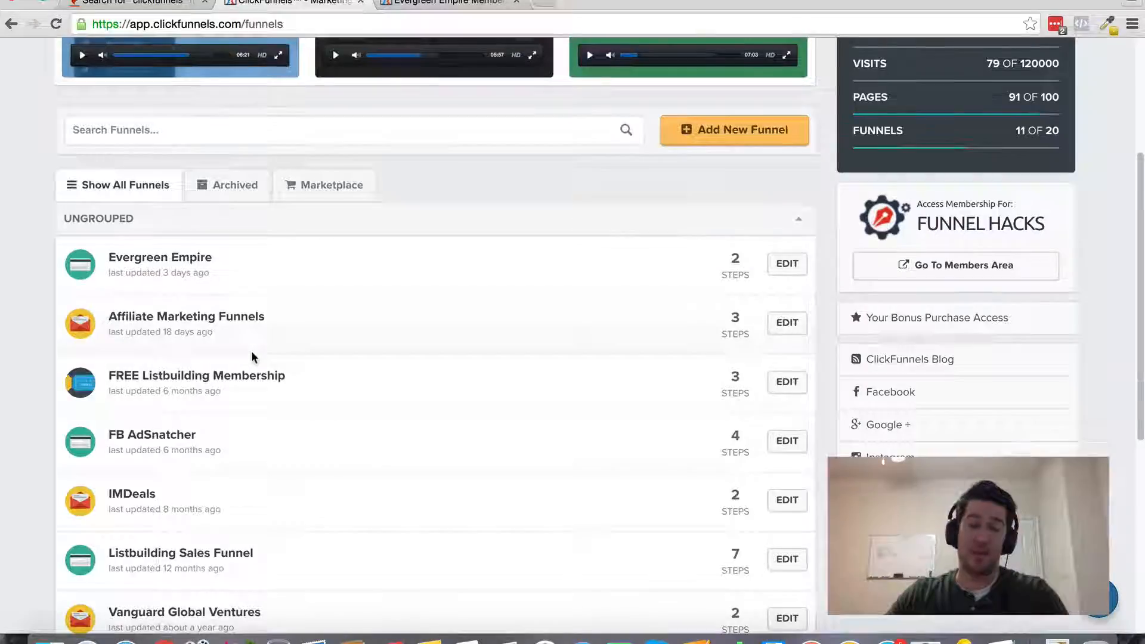
scroll("up", 3)
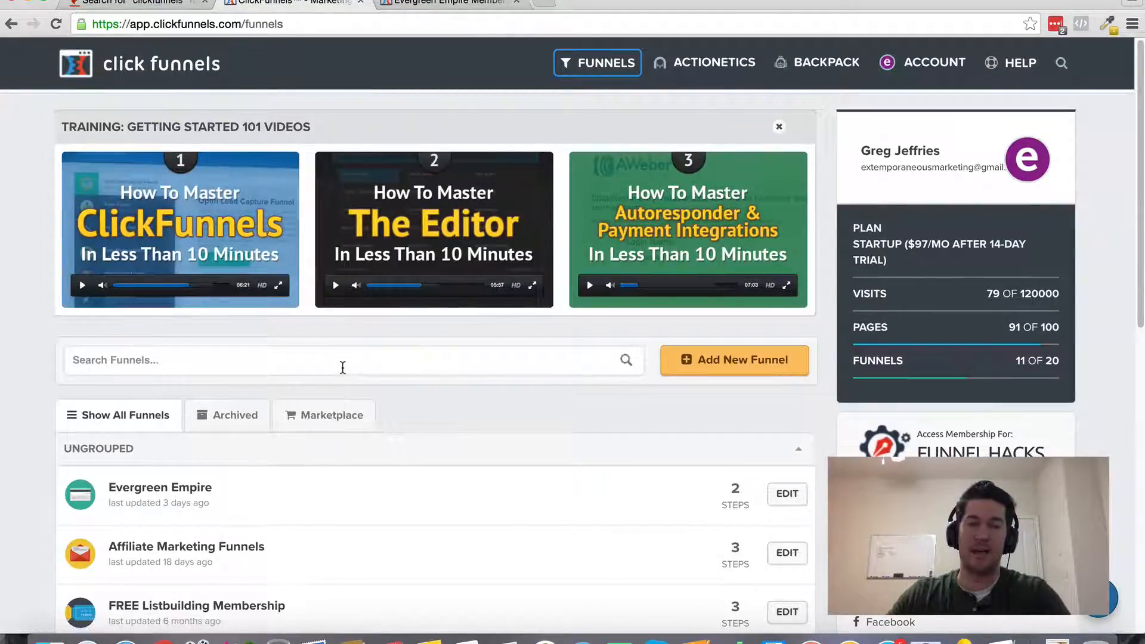
mouse_move(525, 410)
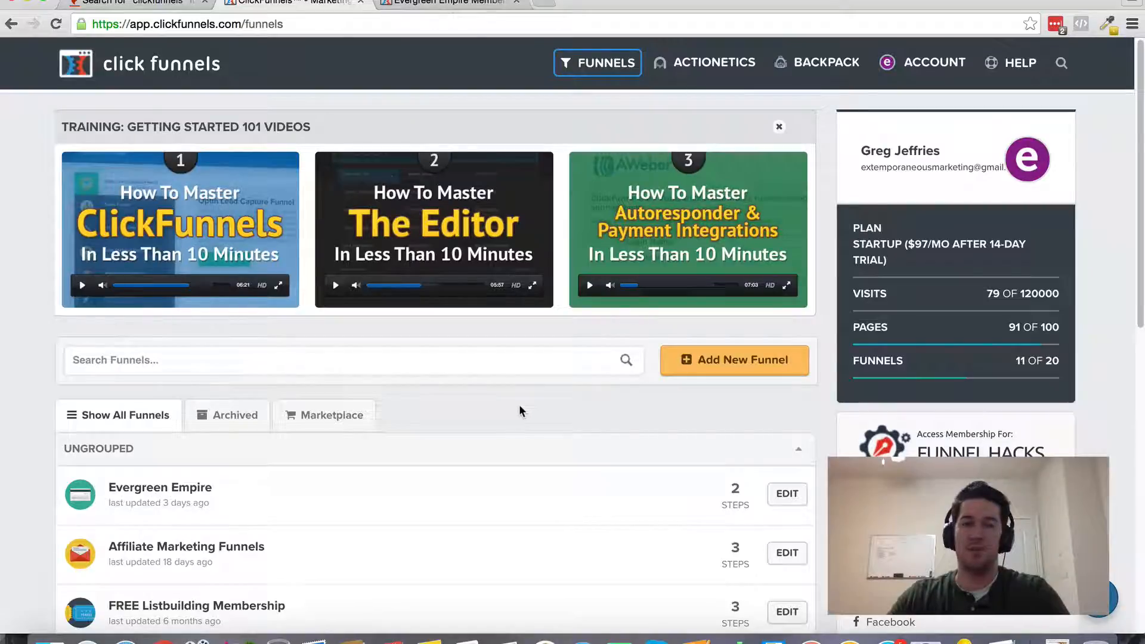
scroll("down", 3)
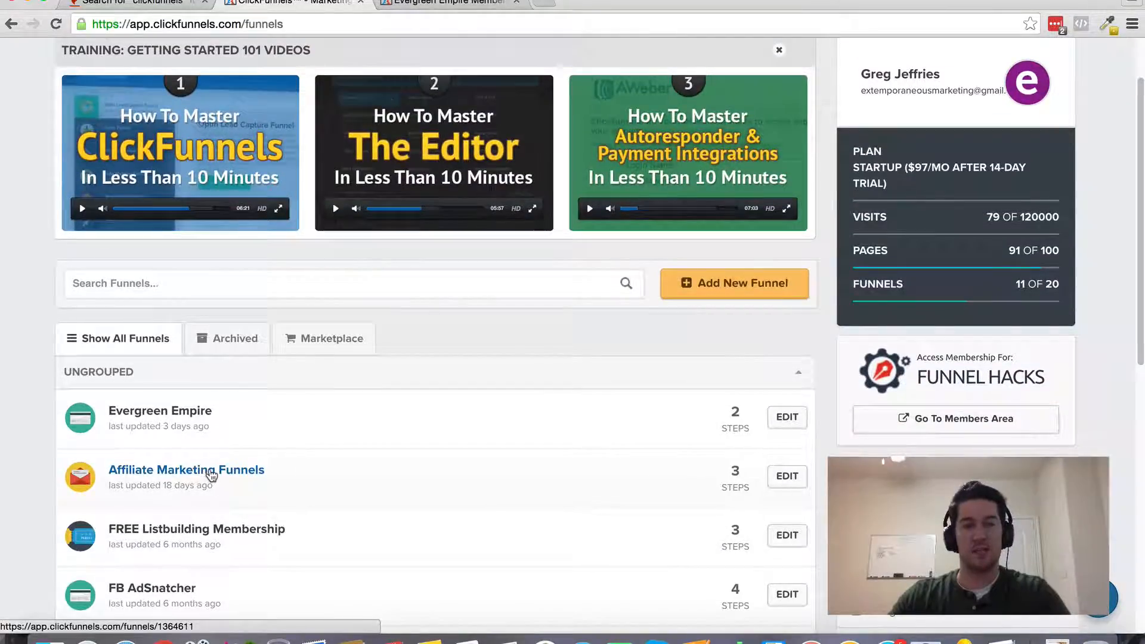
left_click(186, 469)
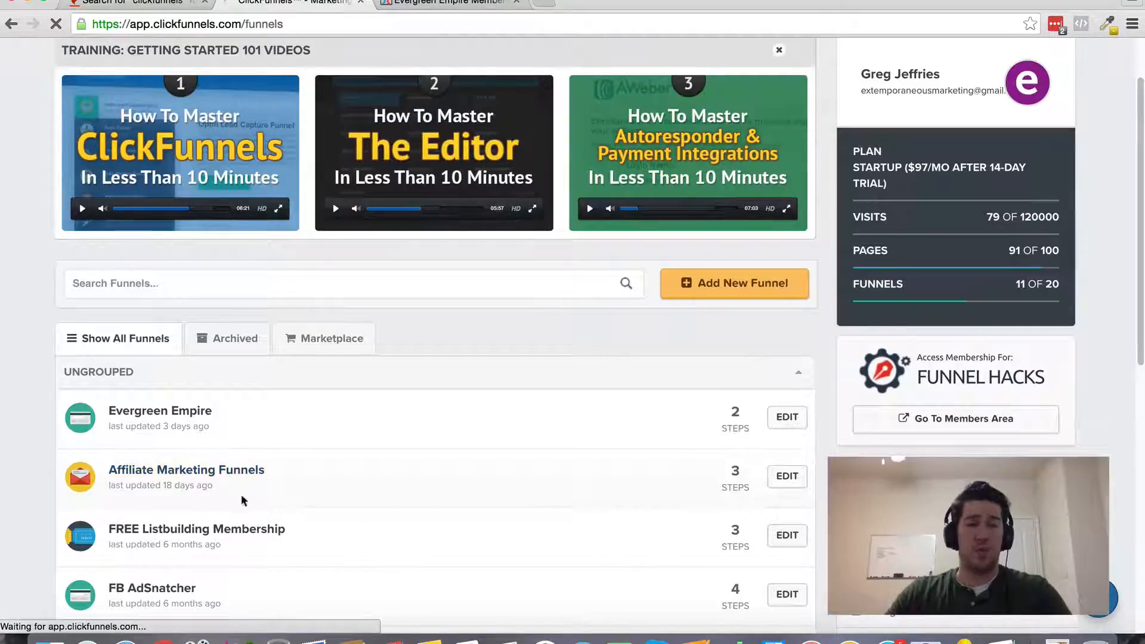
left_click(185, 469)
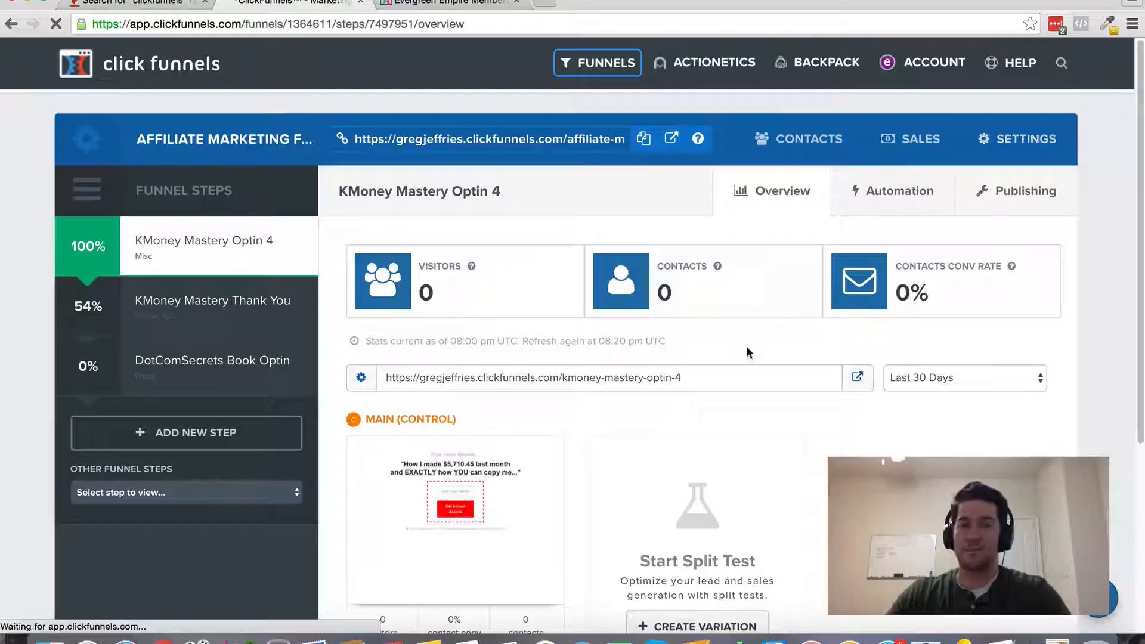
left_click(1018, 139)
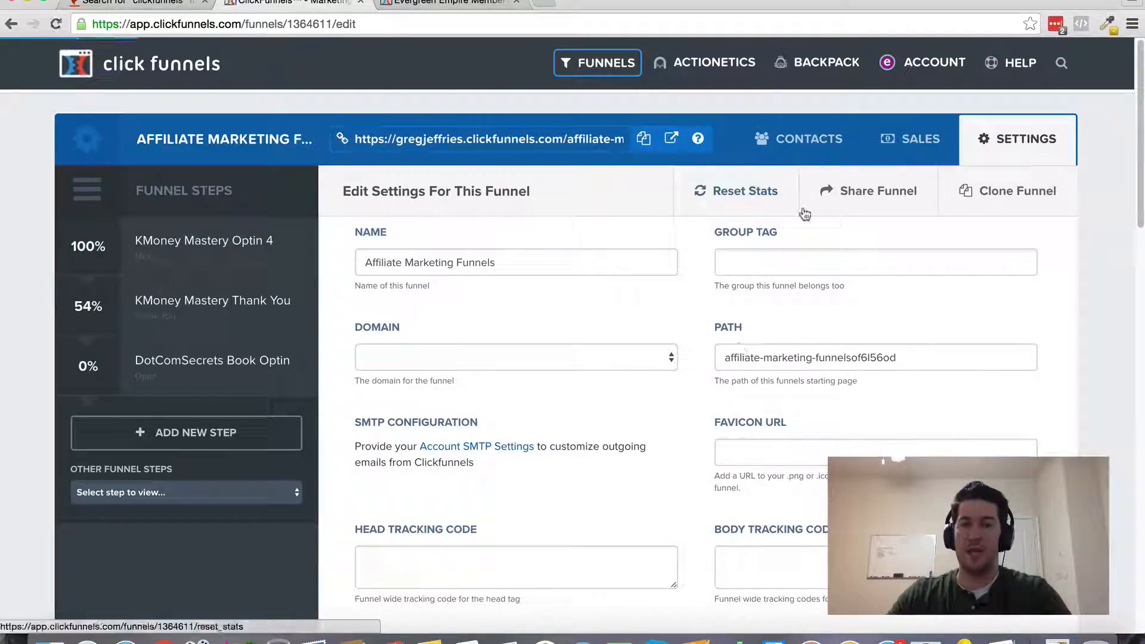
mouse_move(864, 253)
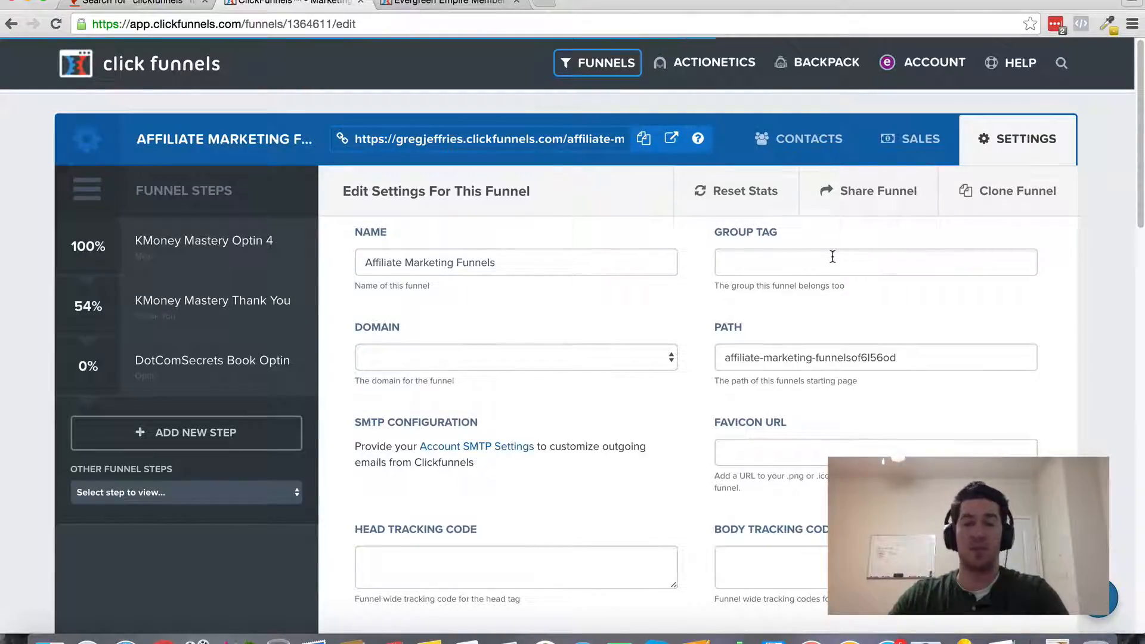
mouse_move(182, 69)
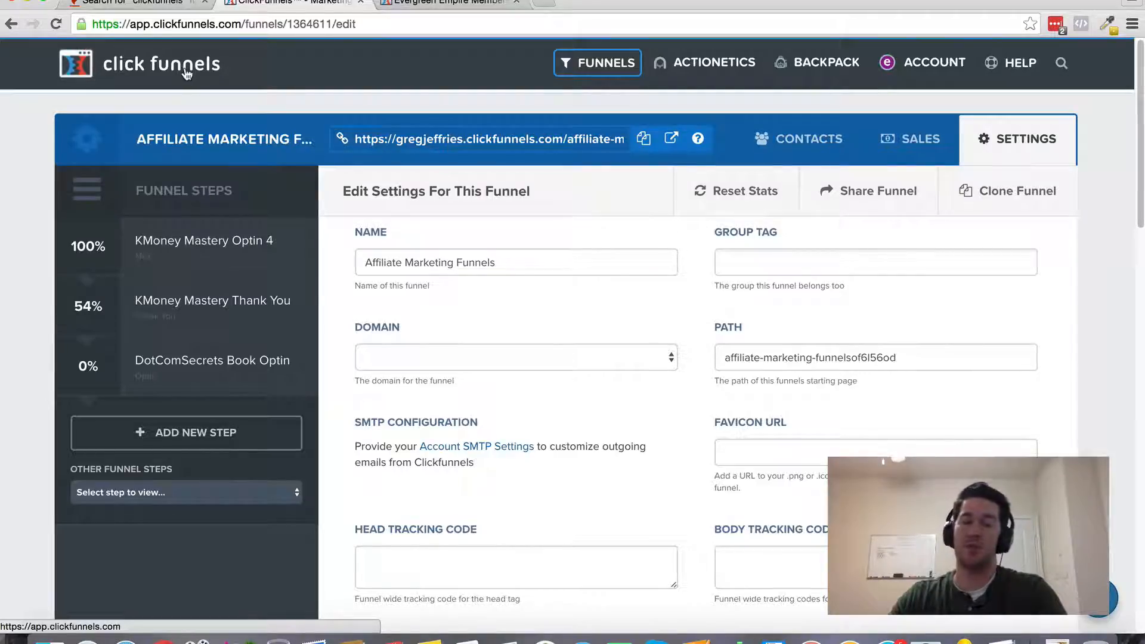
left_click(596, 62)
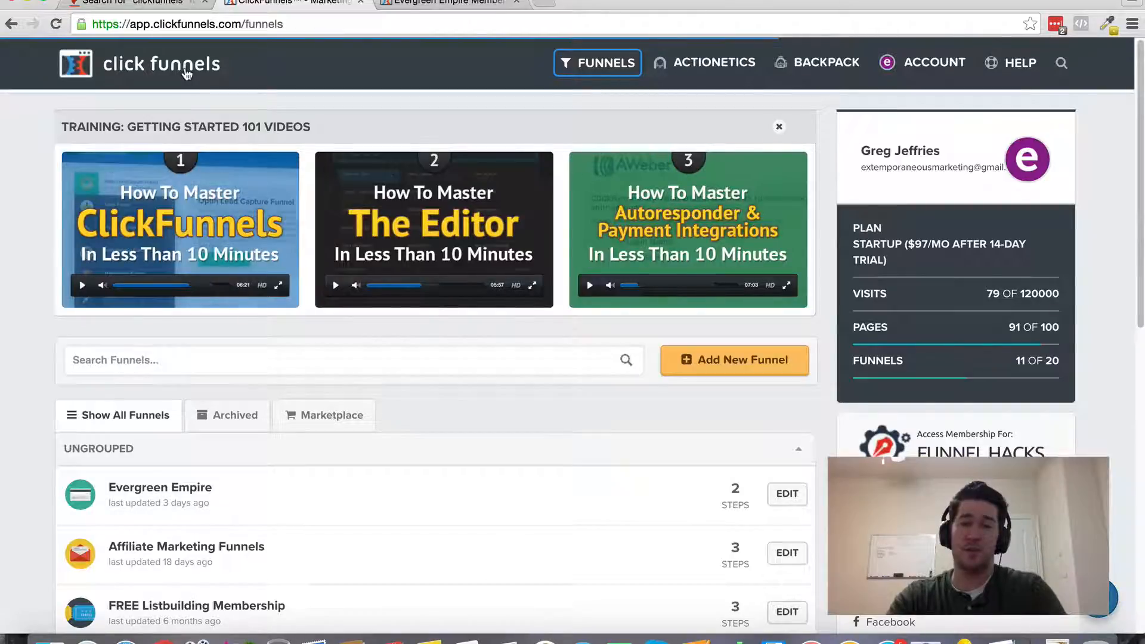
scroll("down", 3)
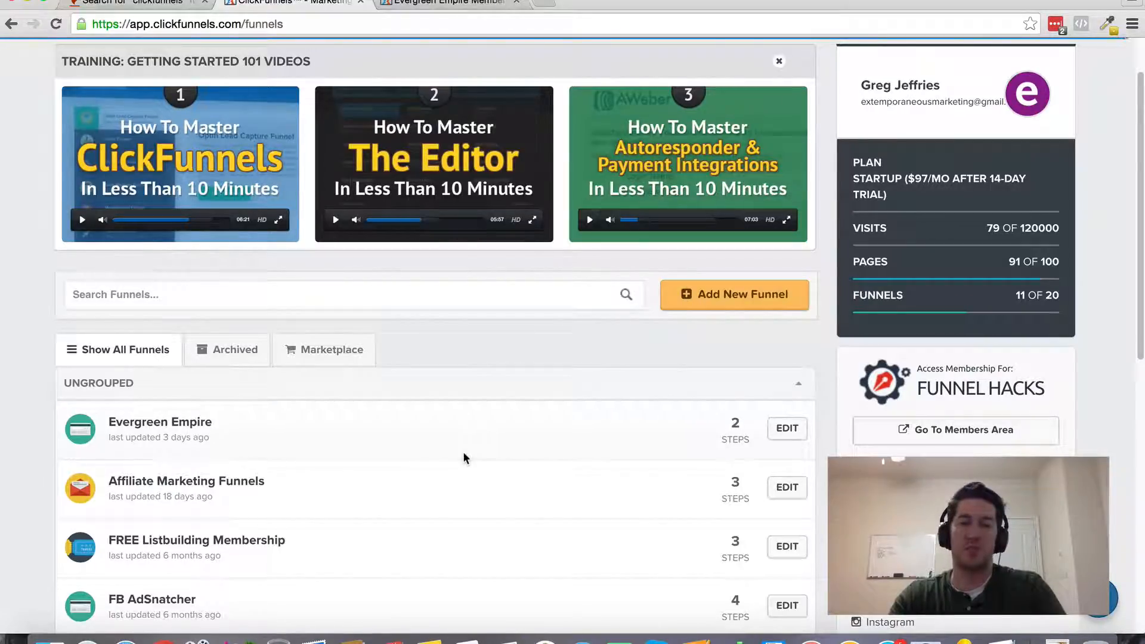
scroll("up", 3)
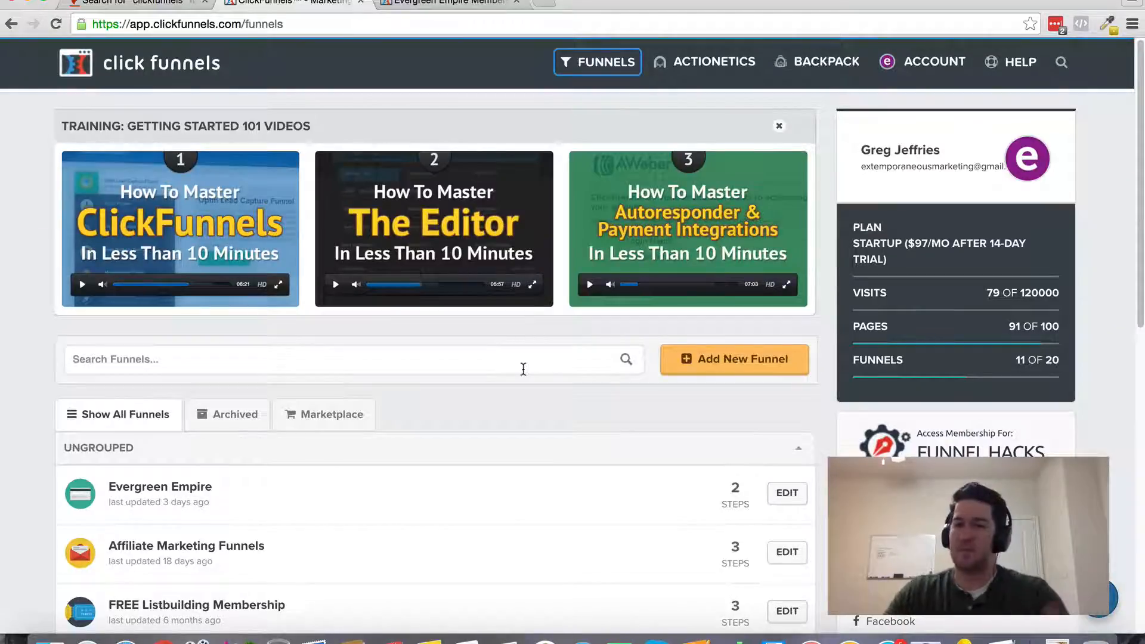
scroll("down", 3)
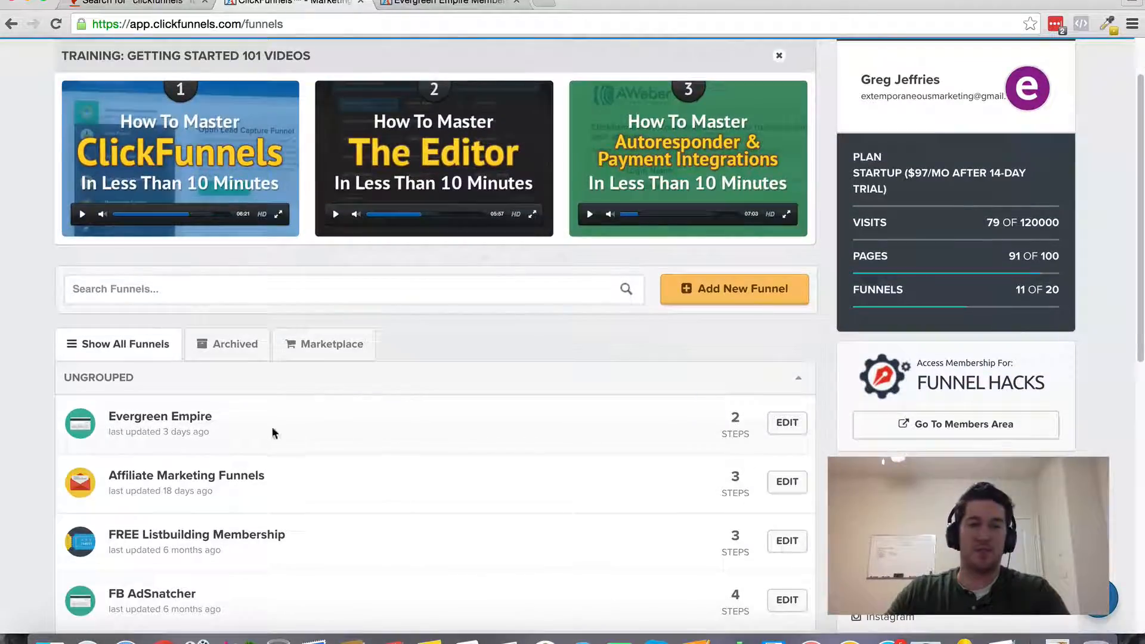
mouse_move(365, 480)
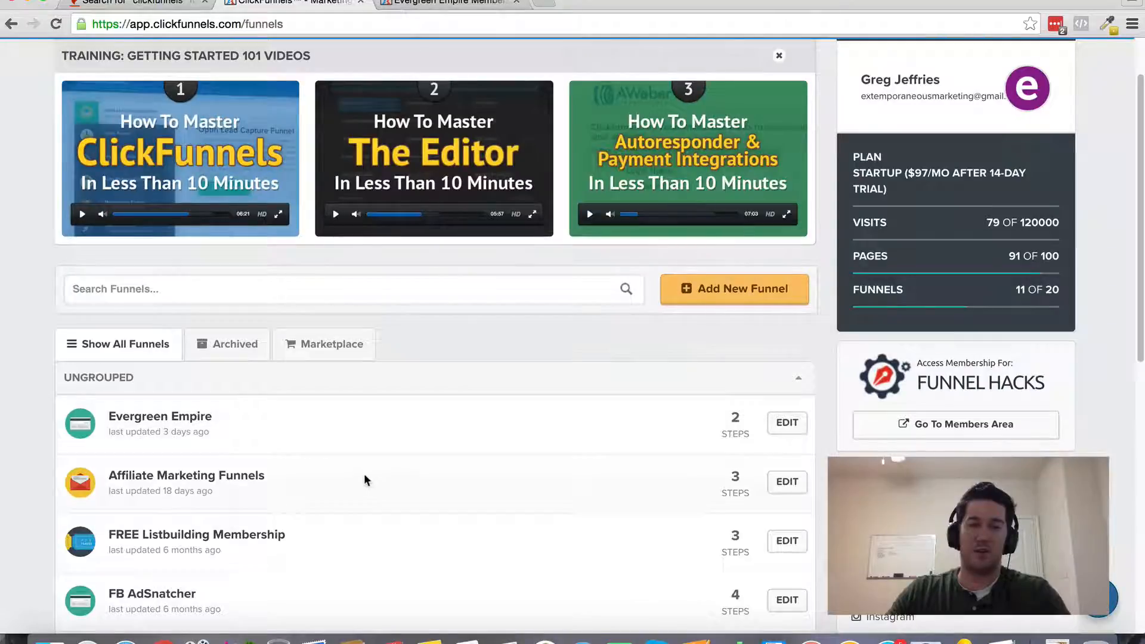
scroll("down", 3)
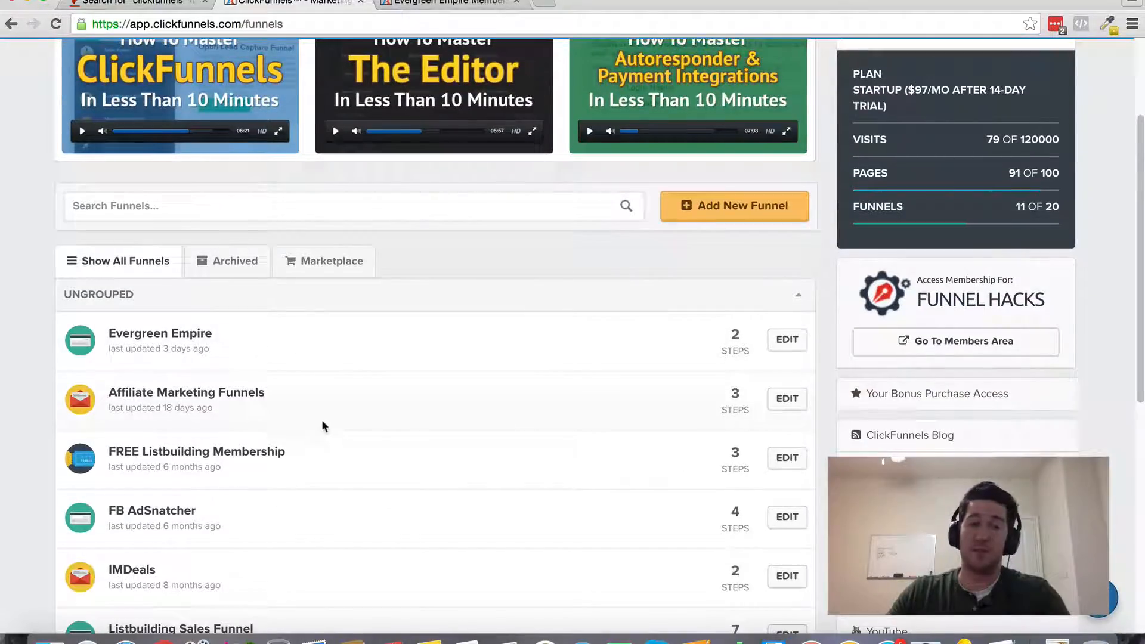
scroll("up", 3)
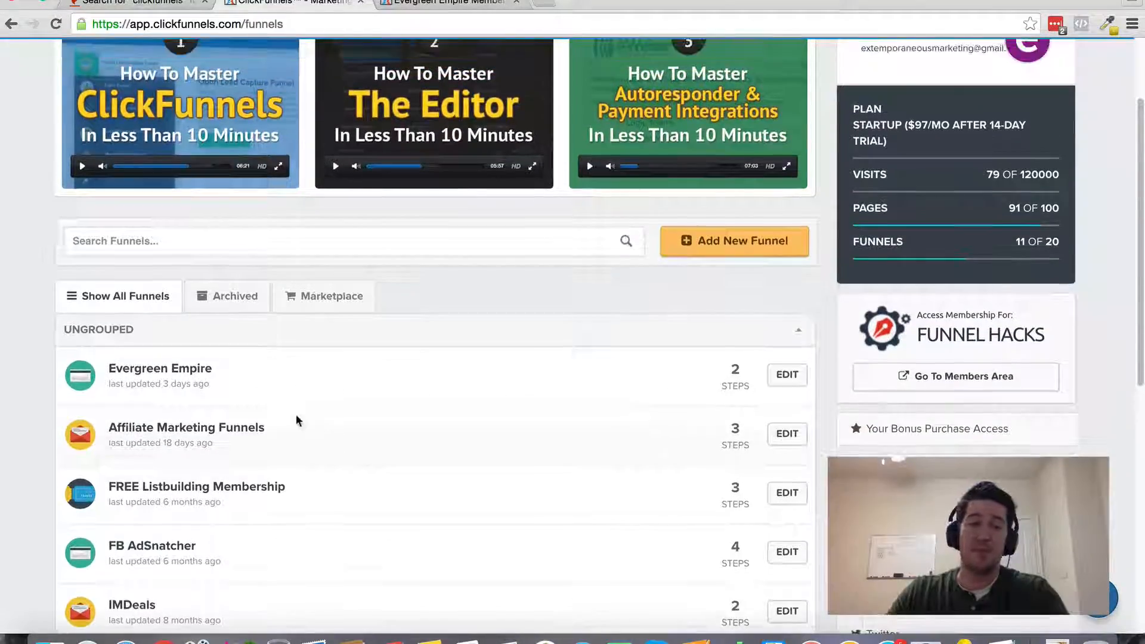
scroll("up", 3)
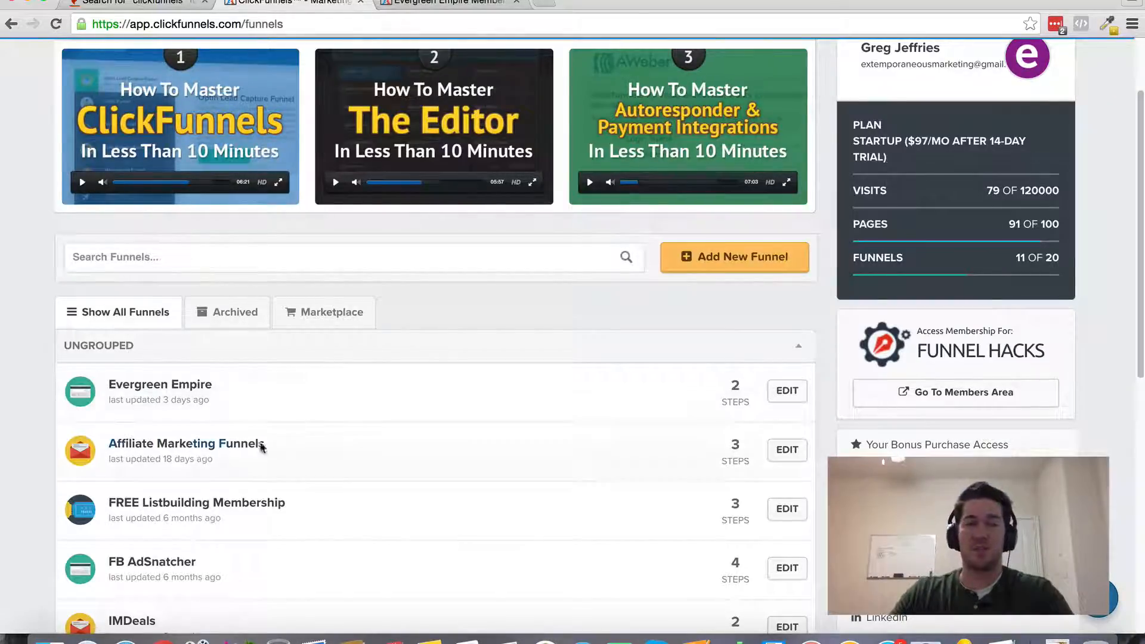
mouse_move(280, 435)
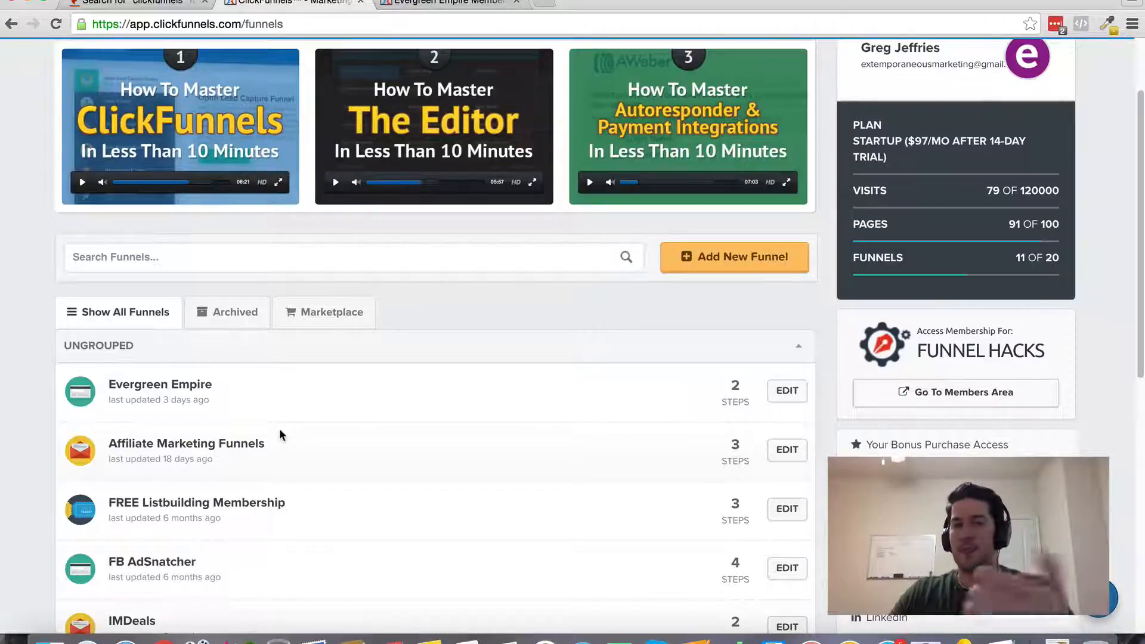
scroll("up", 3)
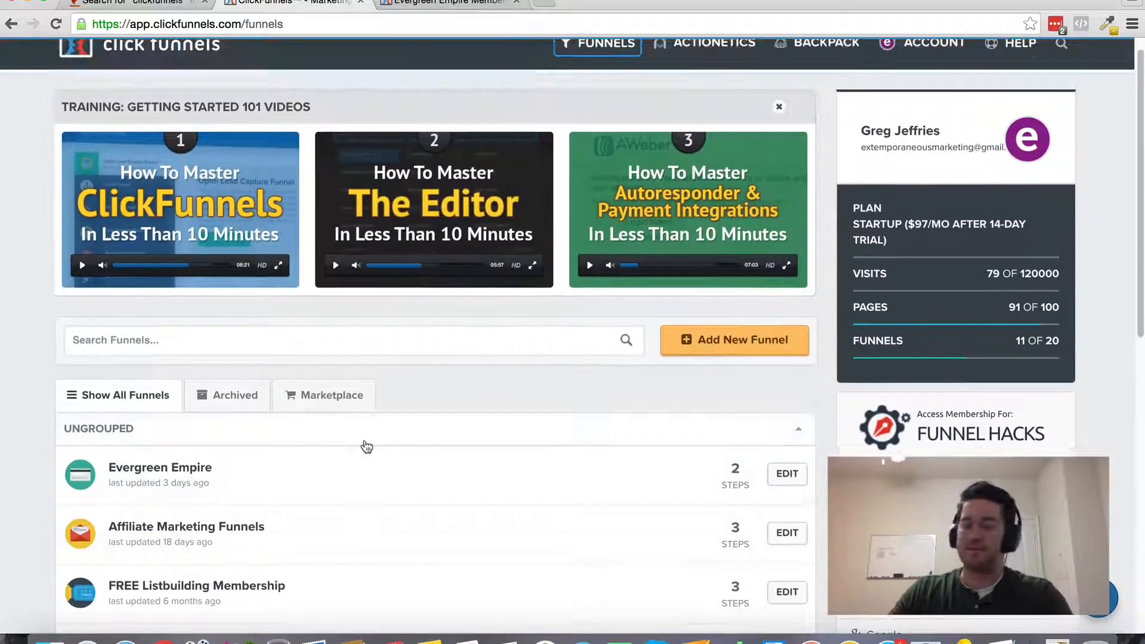
scroll("up", 3)
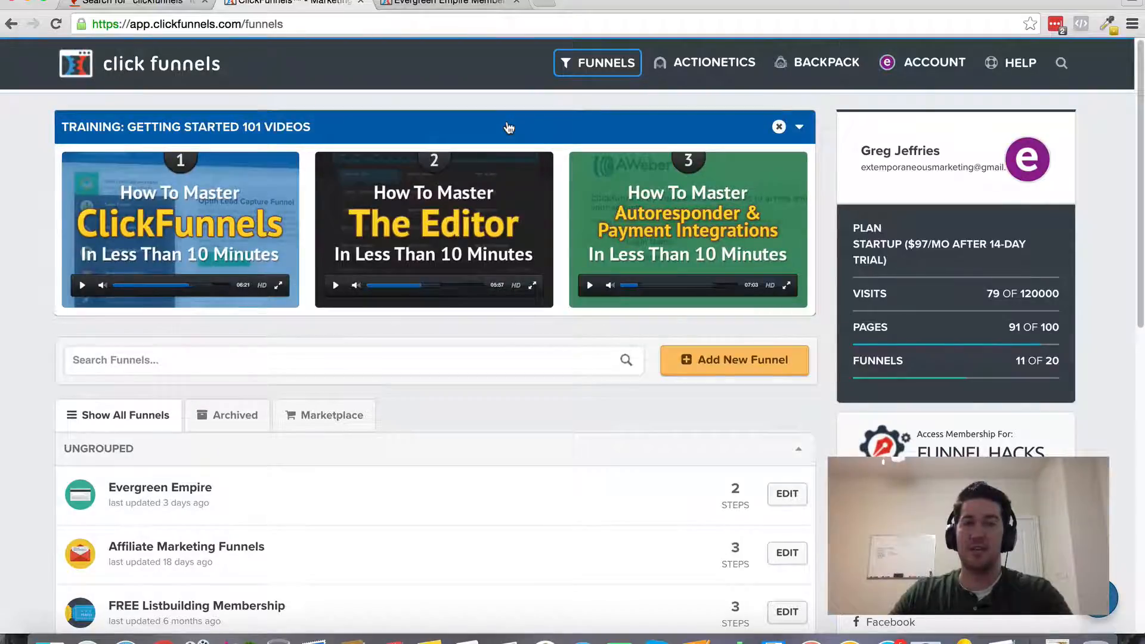
left_click(799, 126)
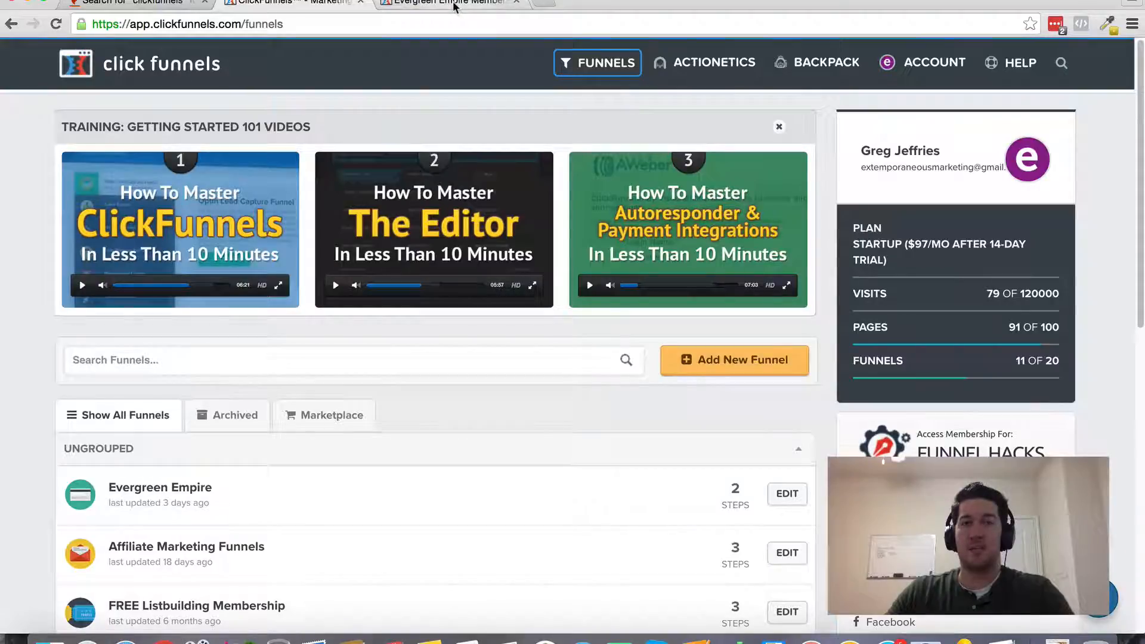
mouse_move(446, 2)
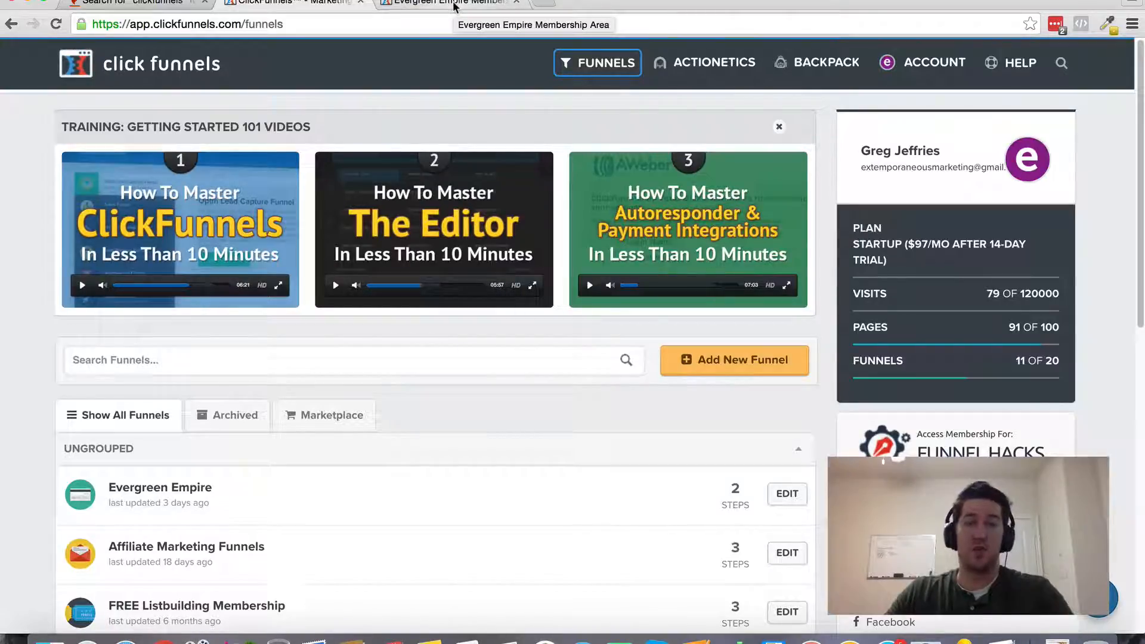
left_click(445, 2)
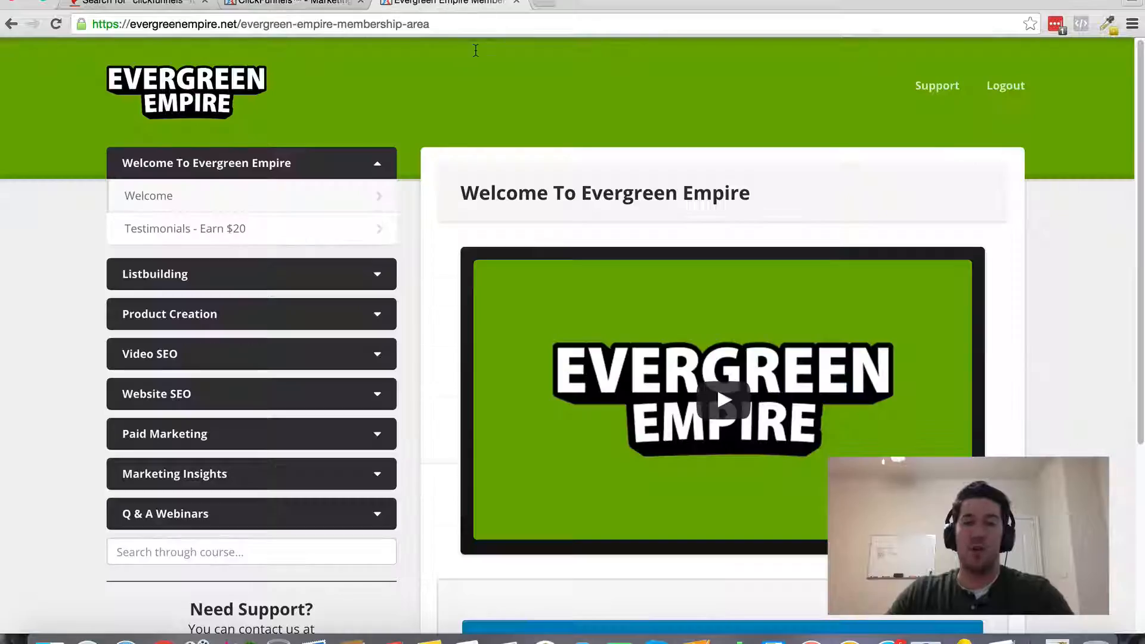
mouse_move(595, 106)
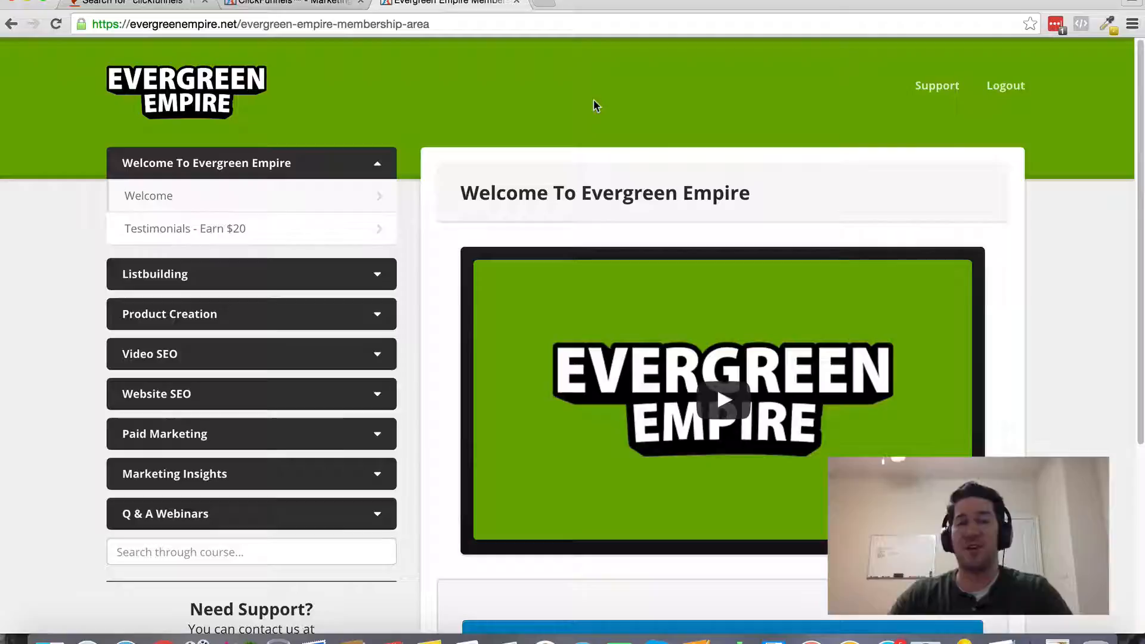
left_click(291, 2)
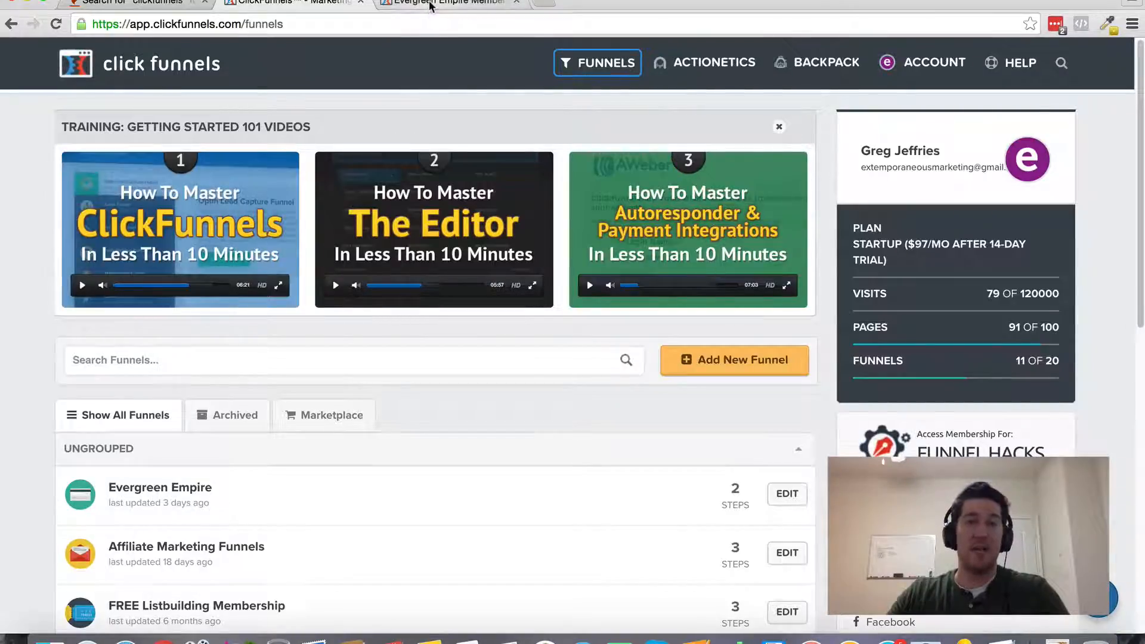
left_click(445, 3)
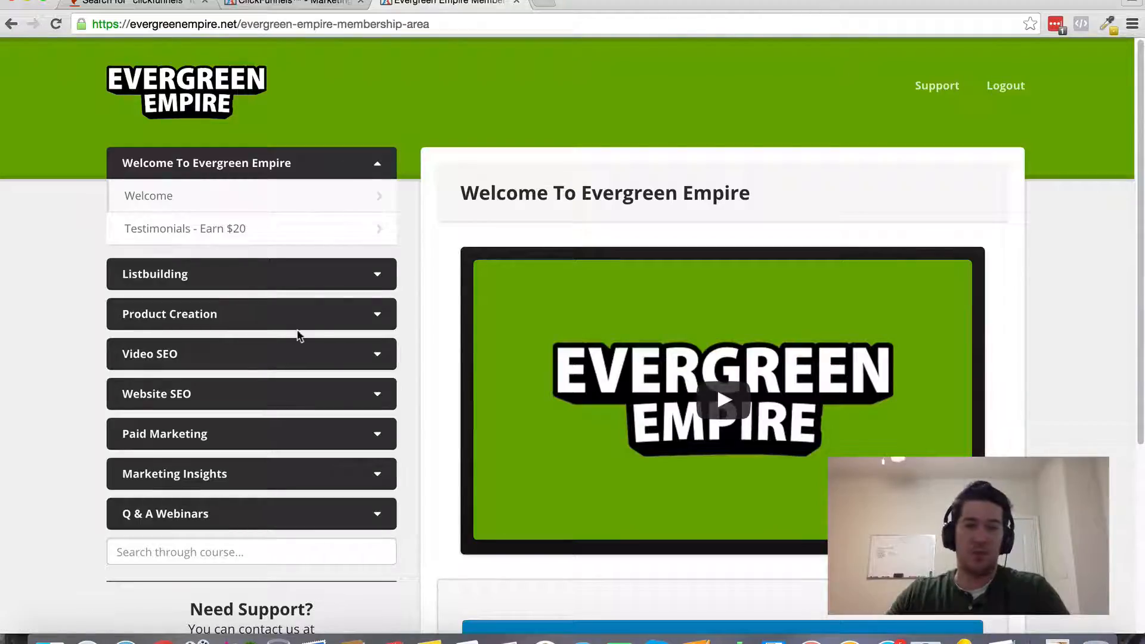
mouse_move(305, 329)
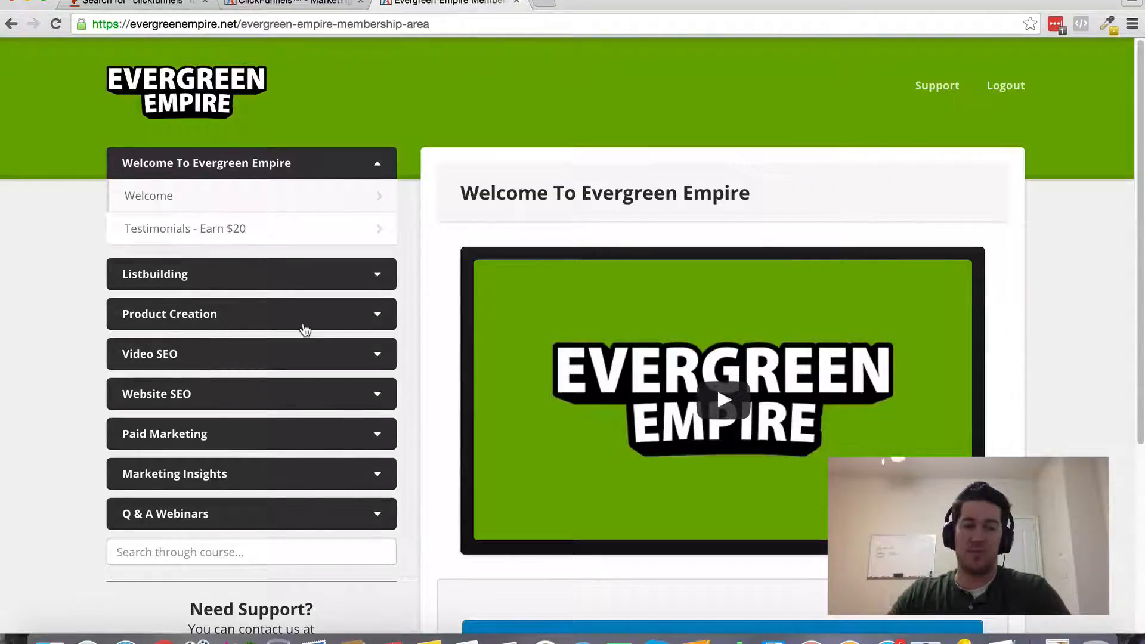
mouse_move(302, 363)
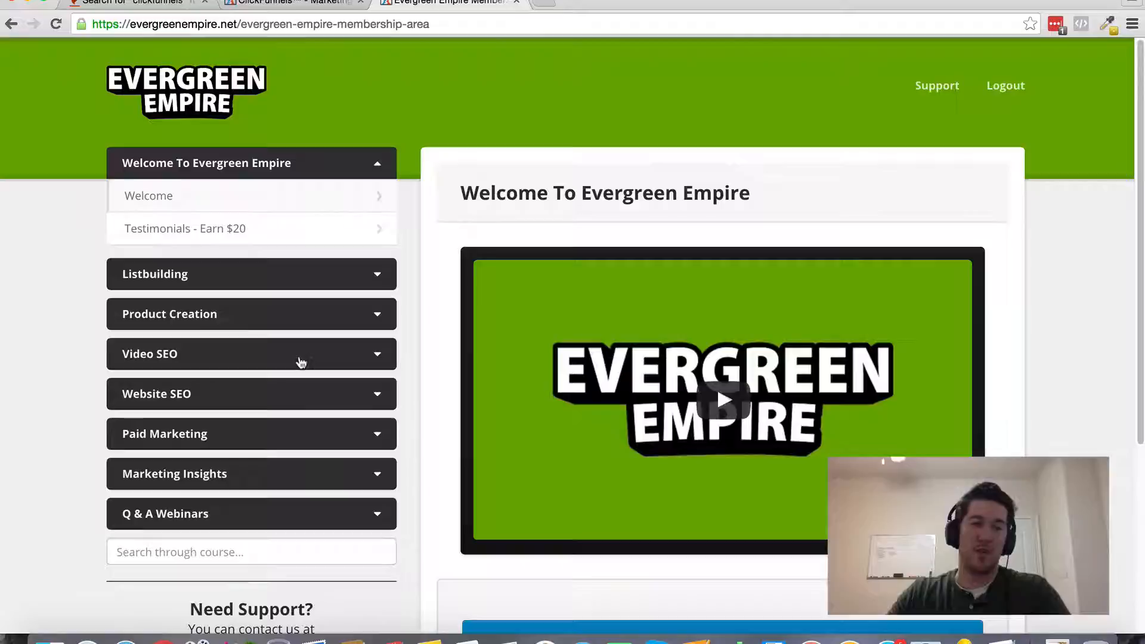
mouse_move(392, 385)
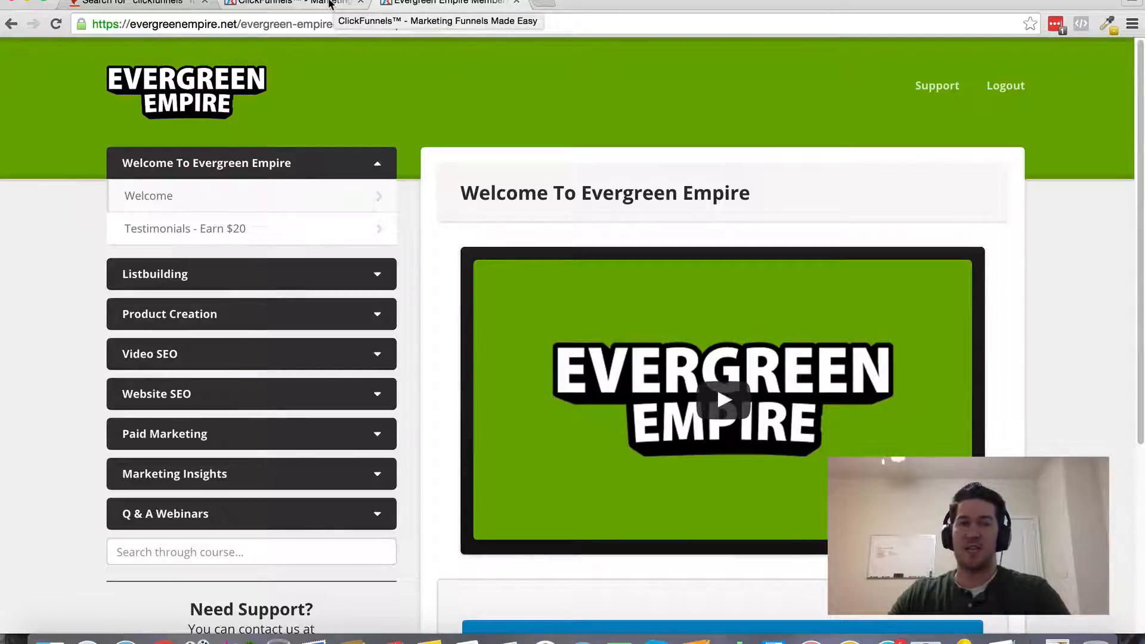
left_click(285, 3)
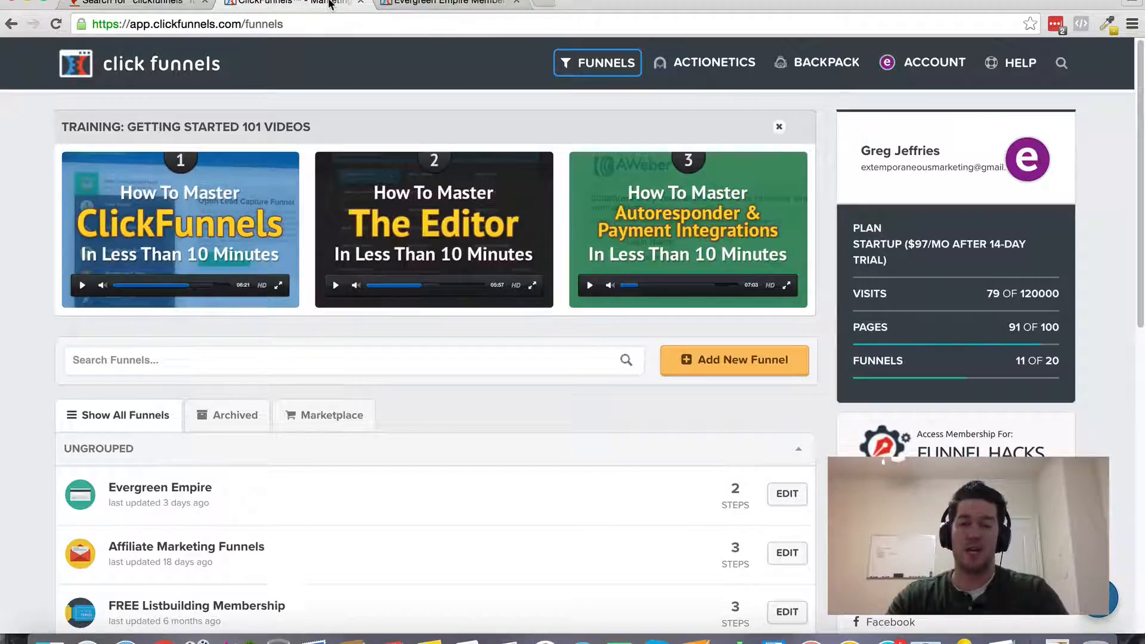